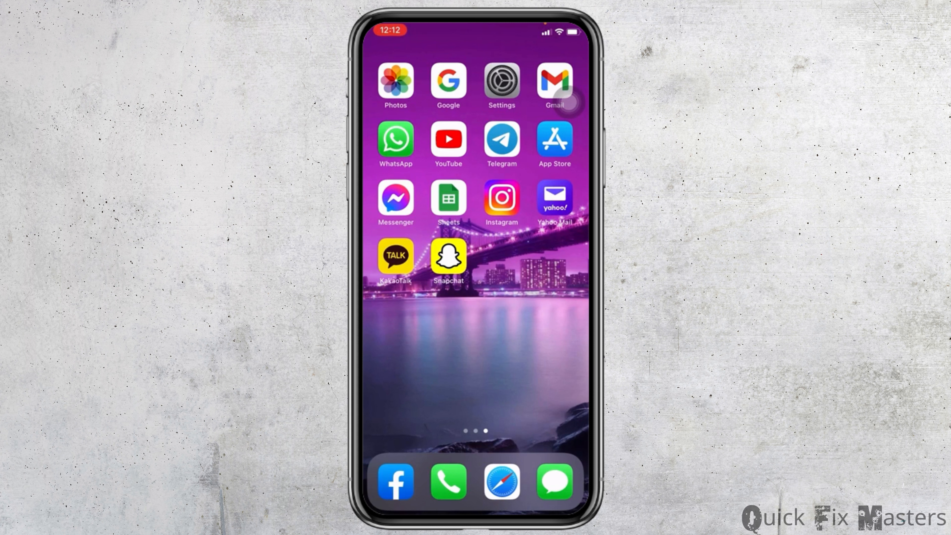
- Launch Snapchat from the home screen to reach its camera
click(447, 259)
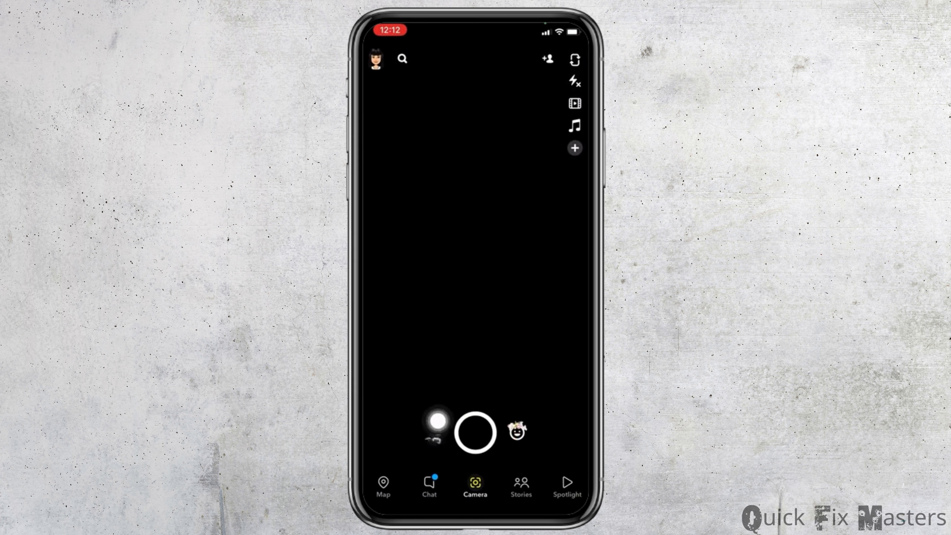
- Capture a snap with the shutter to reach the editing preview
click(475, 433)
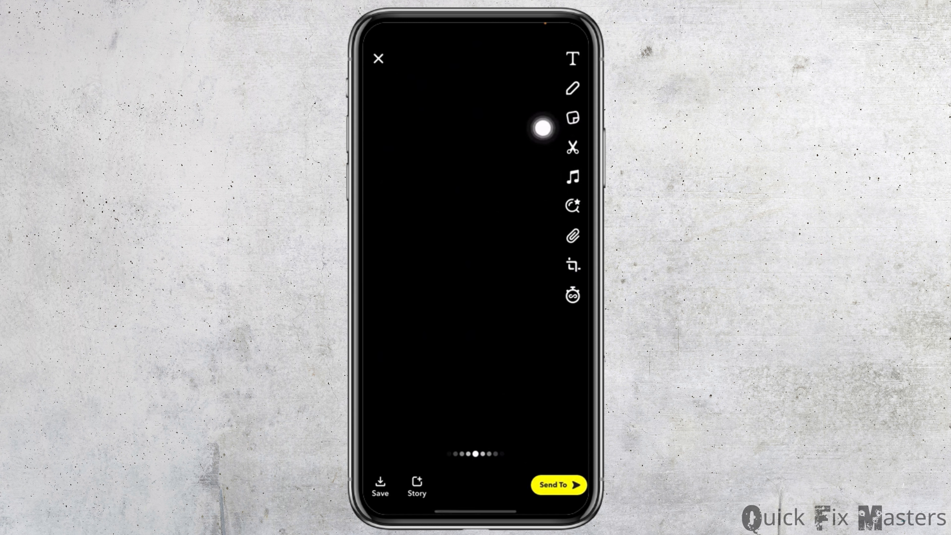
- Search the sticker picker for 'colo' and add the Colombia location sticker
click(572, 118)
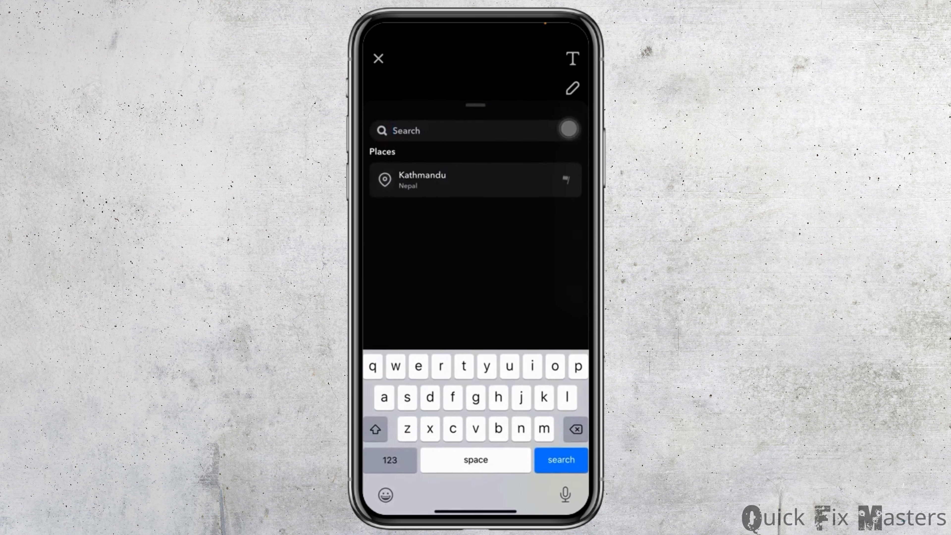
text(colo)
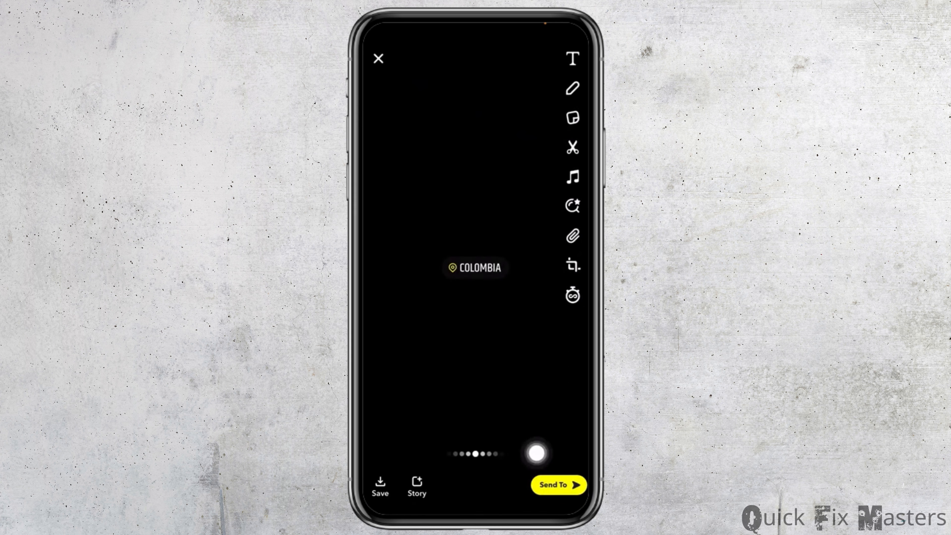
- Send the Colombia-tagged snap to My Story
click(559, 485)
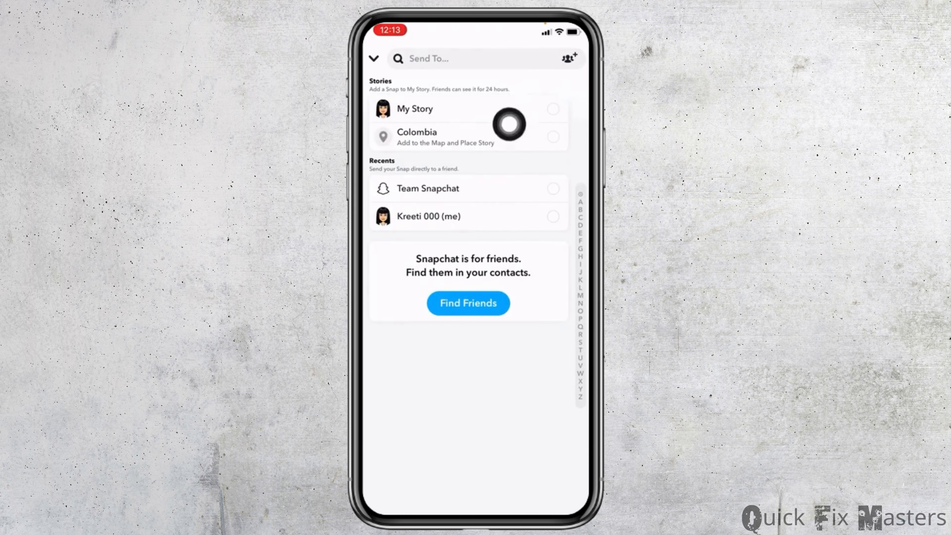
mouse_move(568, 66)
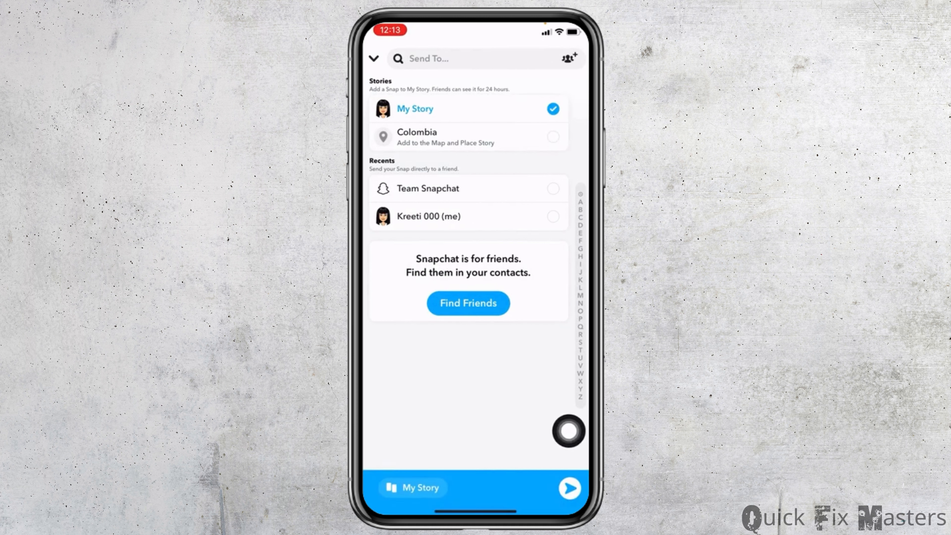
click(569, 488)
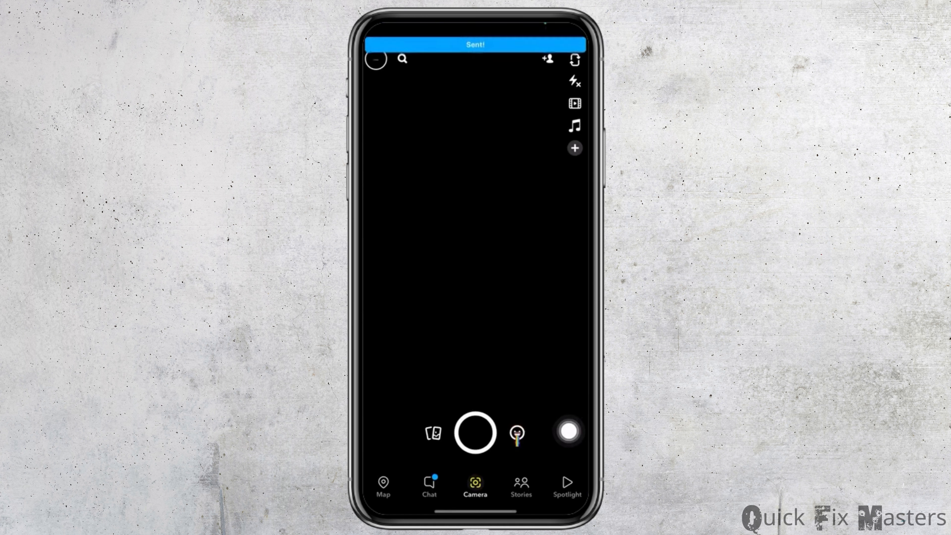